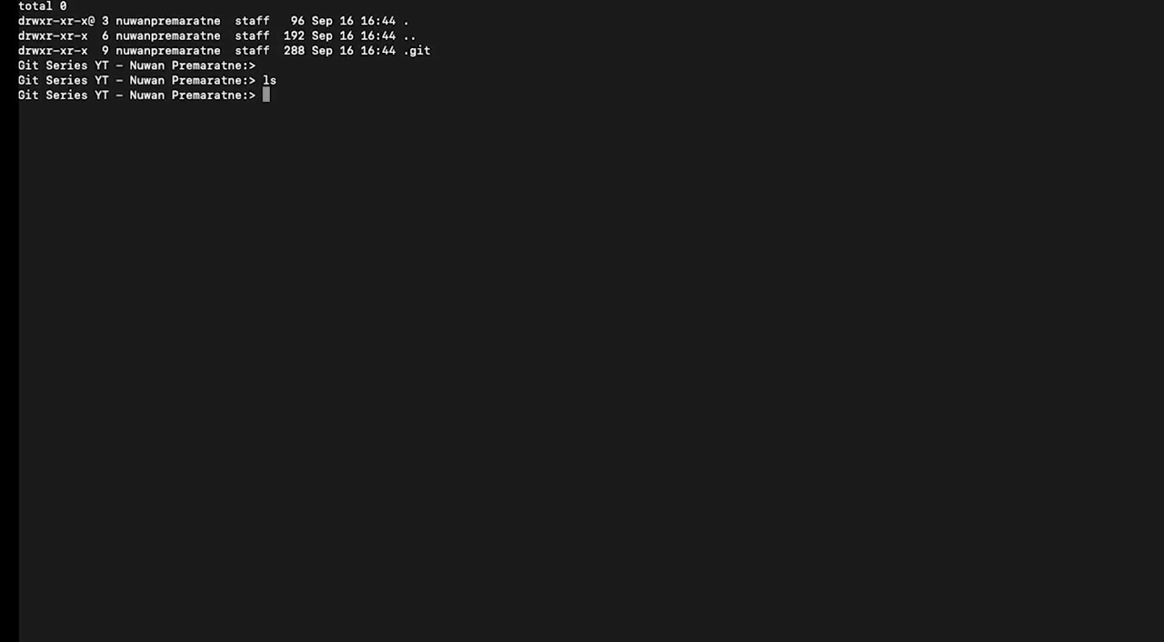
Create an empty file1.txt with touch and list the folder to confirm it.
text(touch)
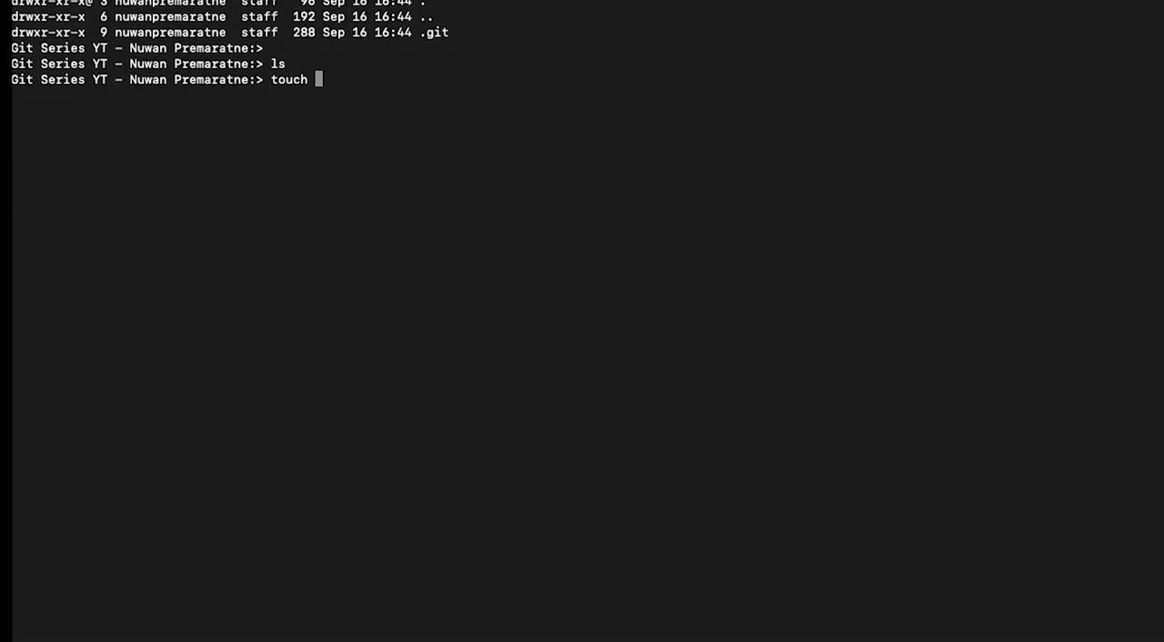
text(file1.txt)
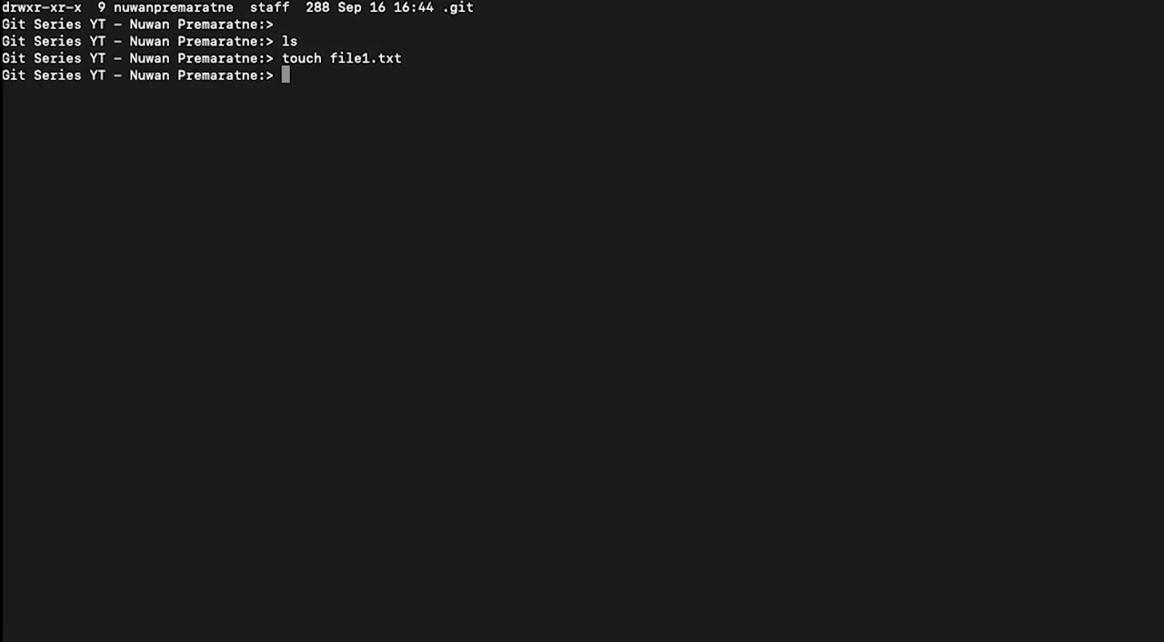
text(ls)
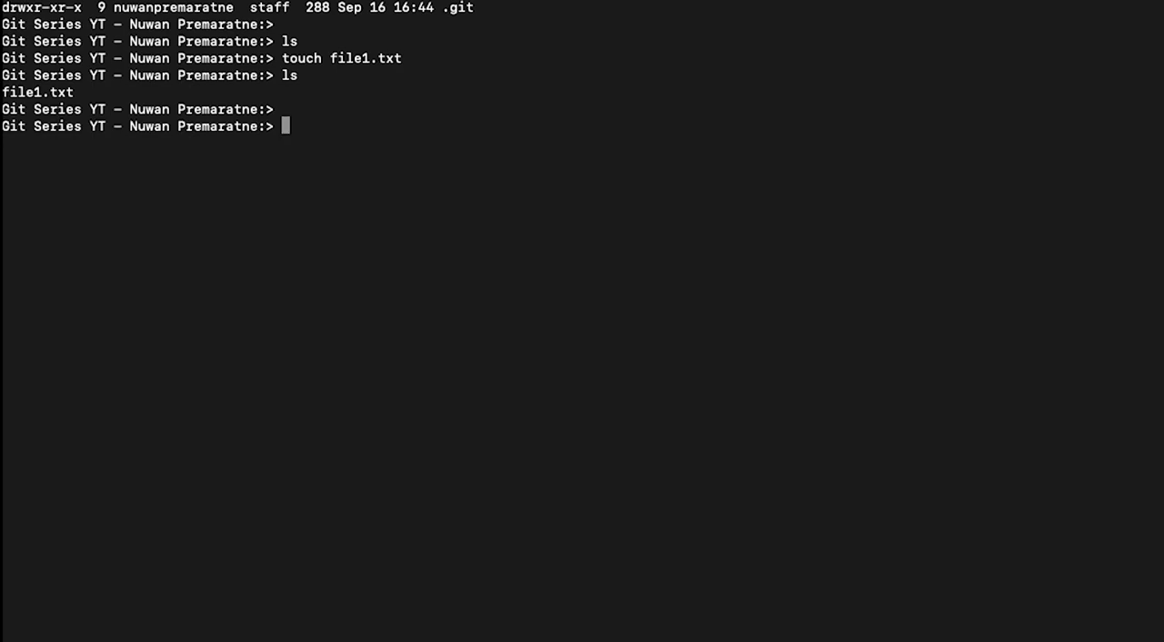
Run git status to see branch main, no commits yet, and file1.txt untracked.
text(git)
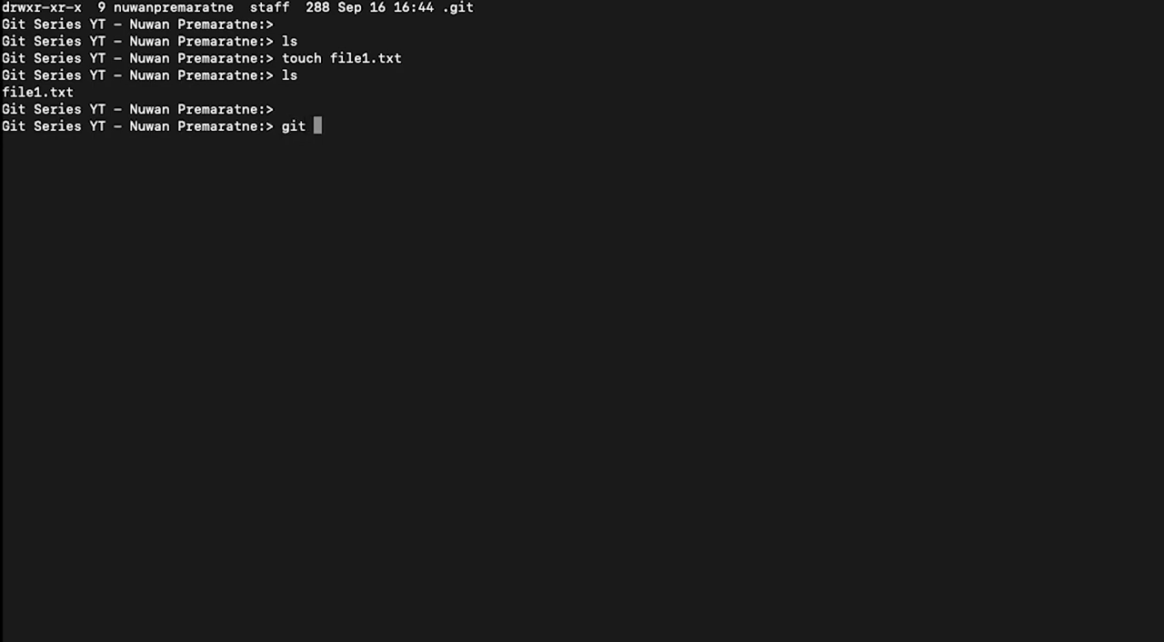
text(status)
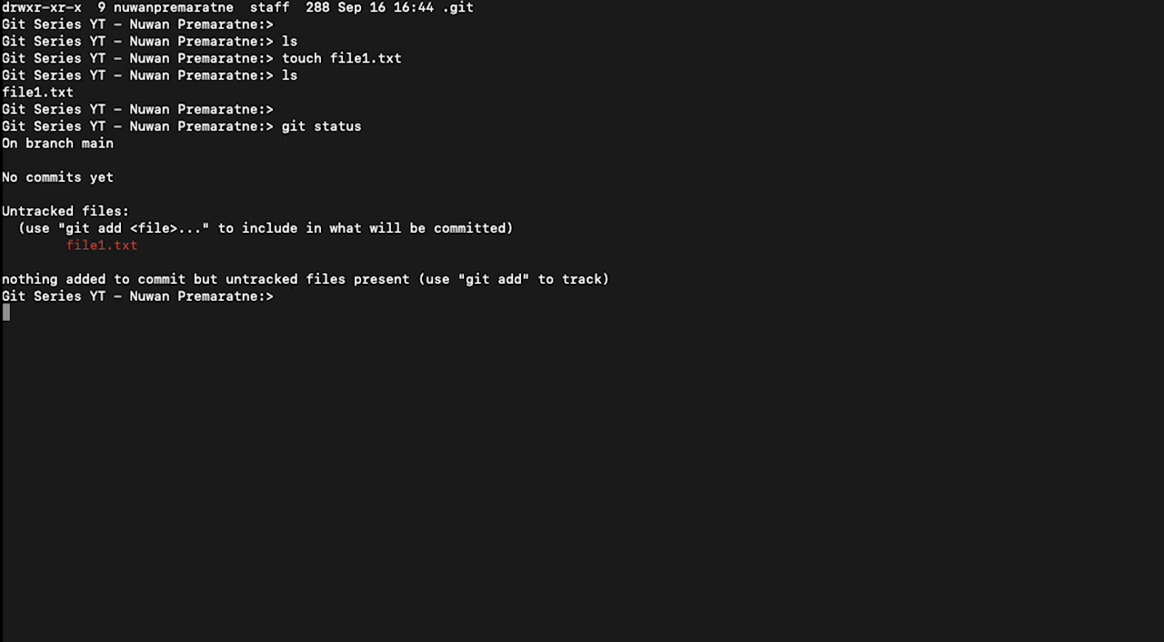
Stage file1.txt with git add after trying the file name and the * wildcard.
text(git add)
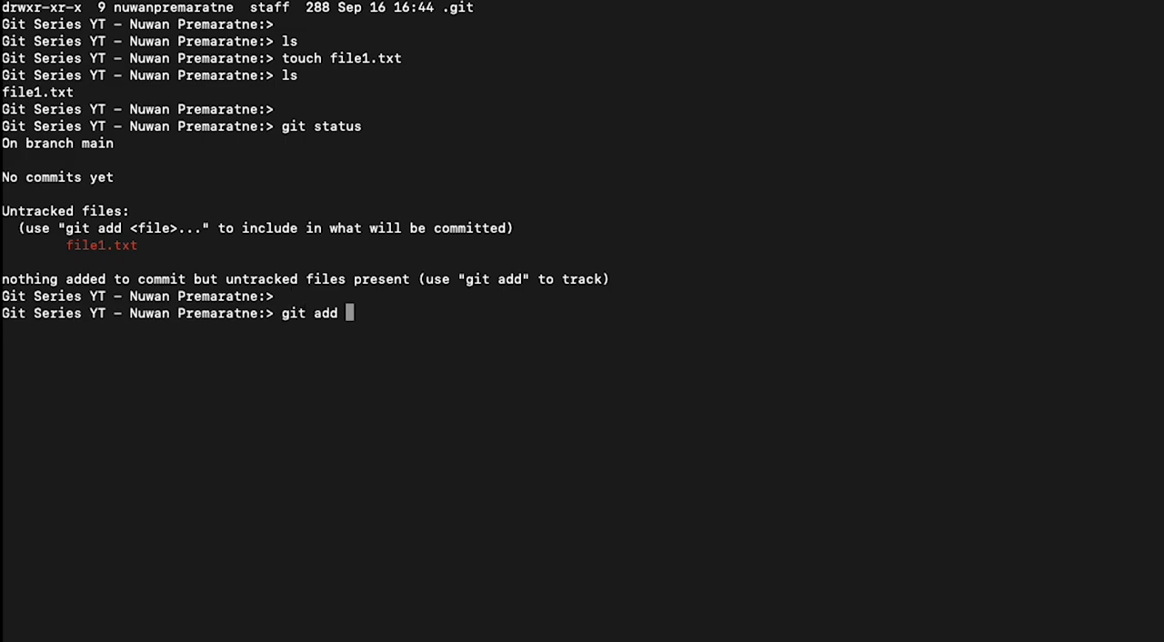
text(fil)
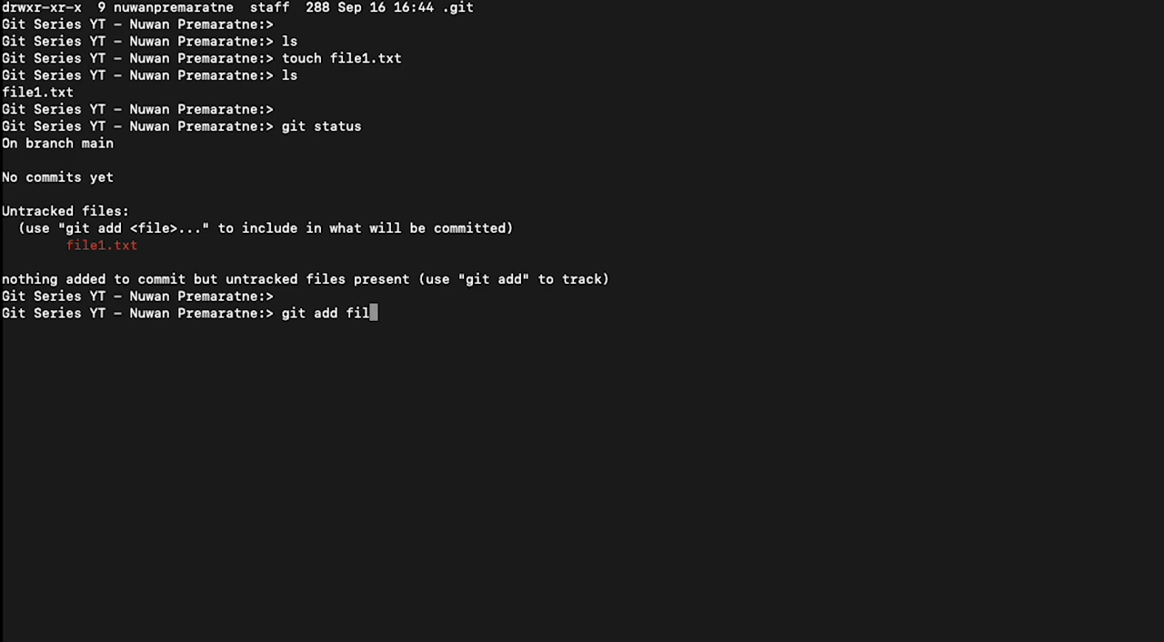
text(e1.txt)
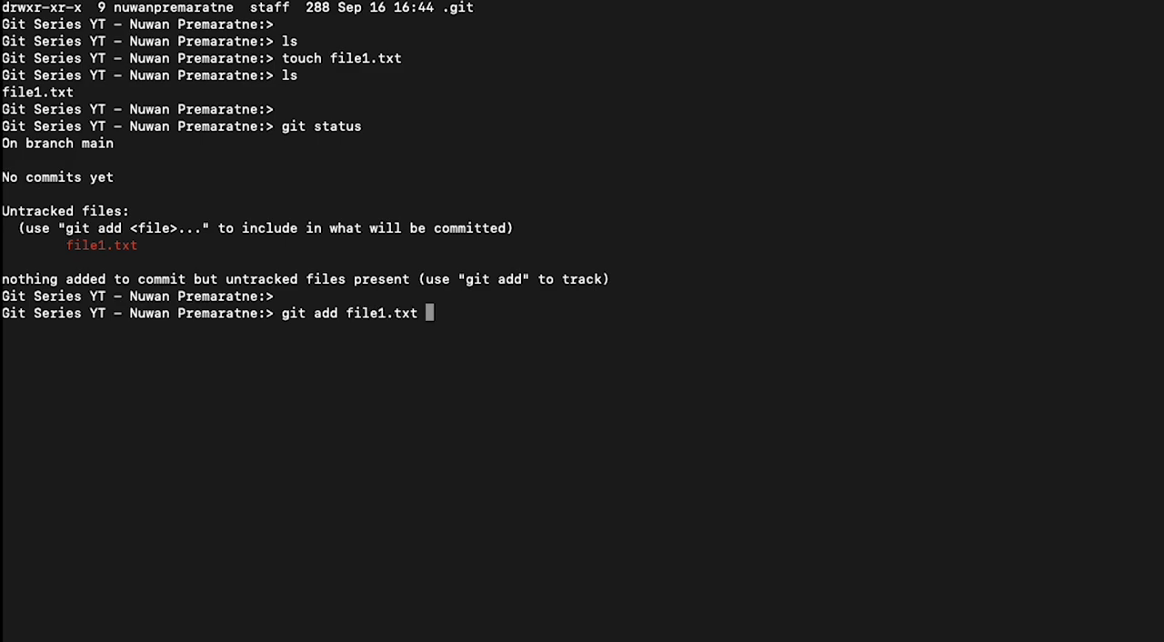
key(Backspace)
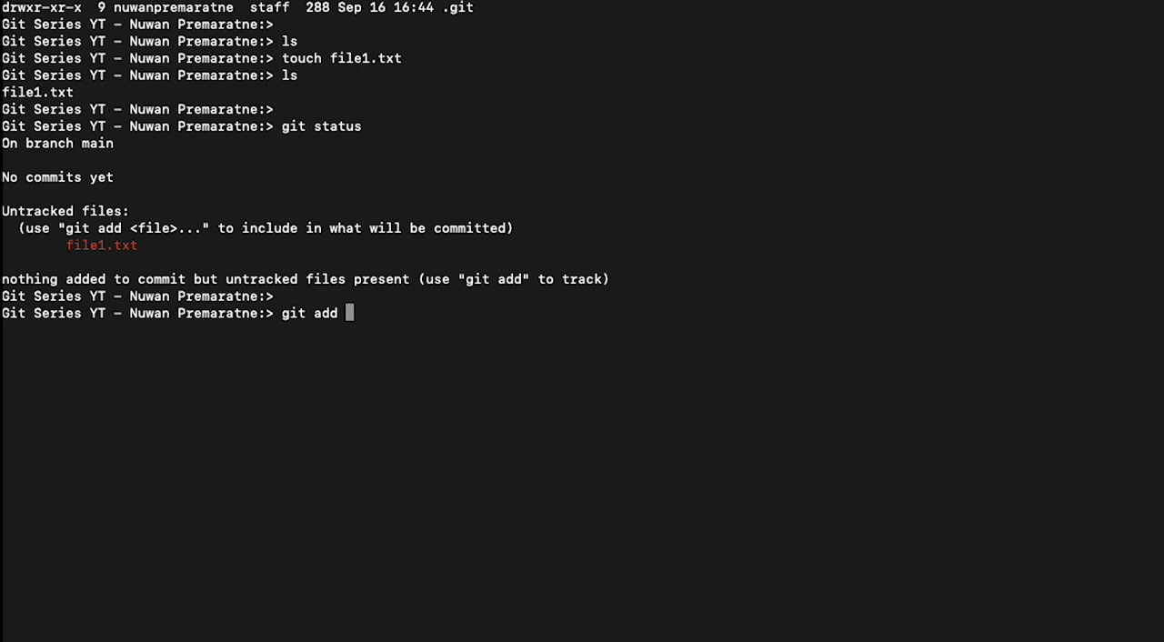
text(*)
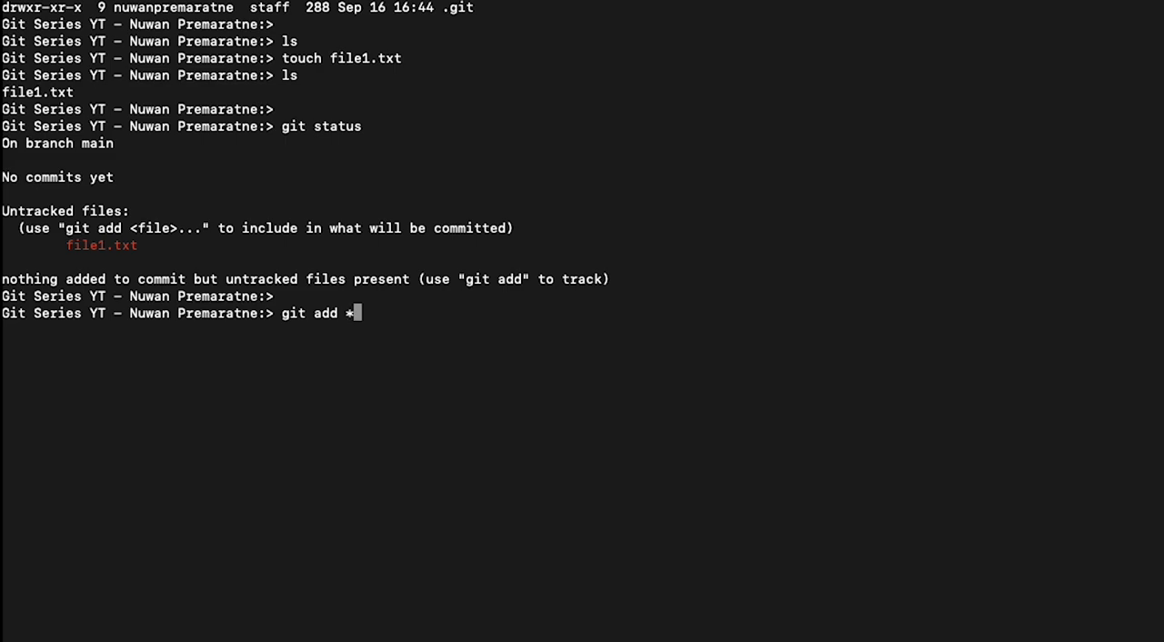
key(Backspace)
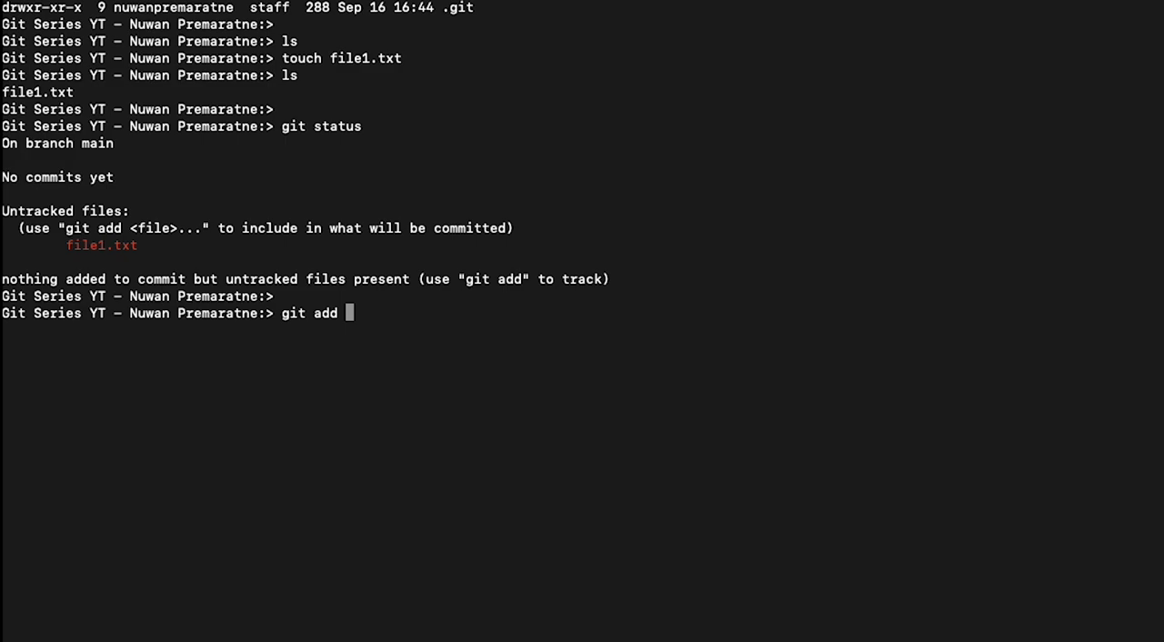
text(file1.txt)
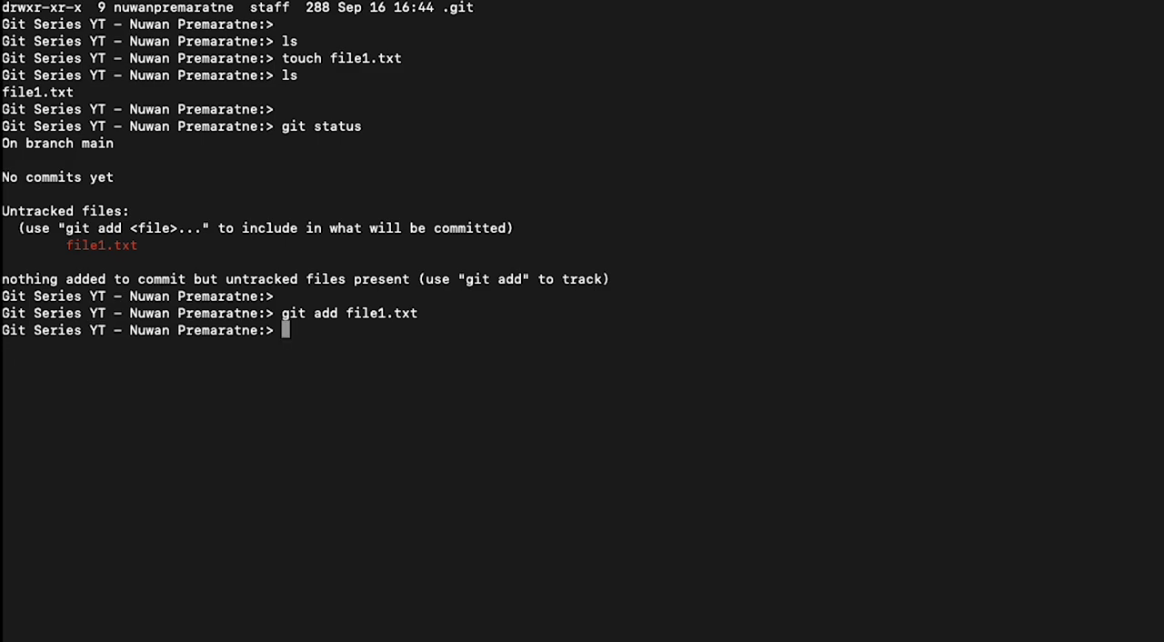
Run git status and highlight file1.txt listed as a new file to be committed.
text(git status)
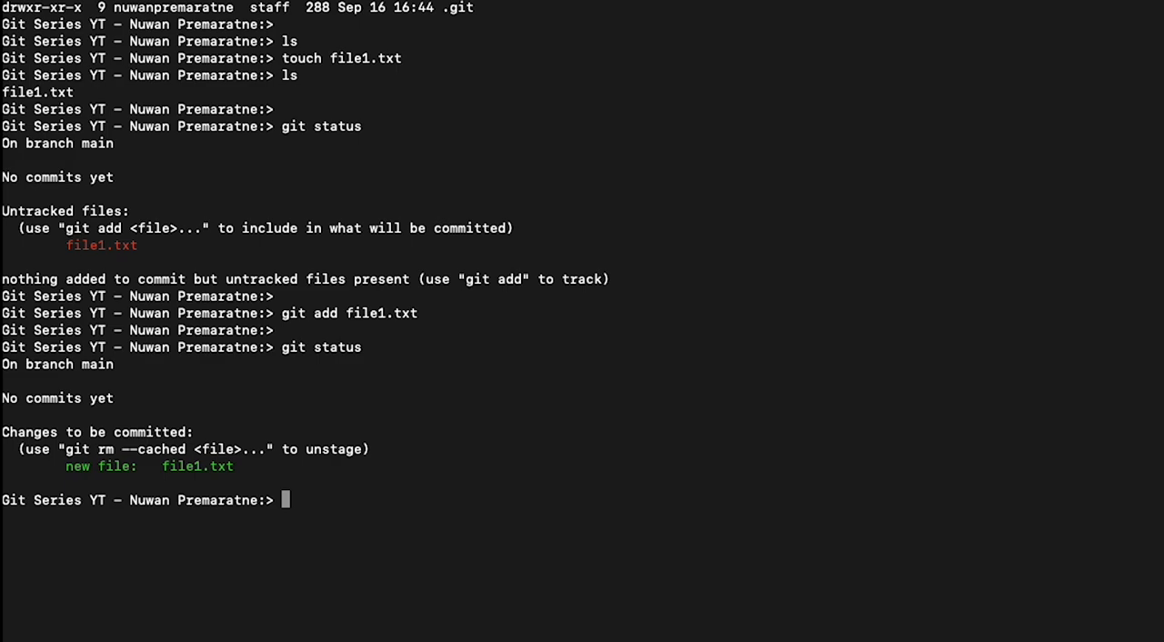
mouse_move(87, 473)
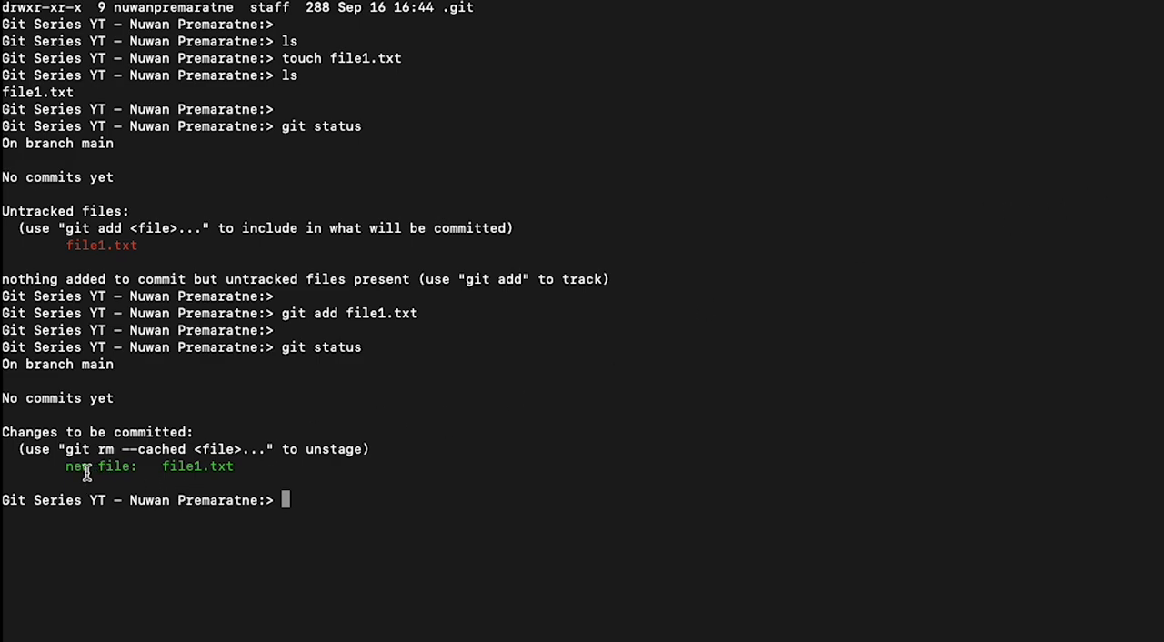
mouse_move(71, 468)
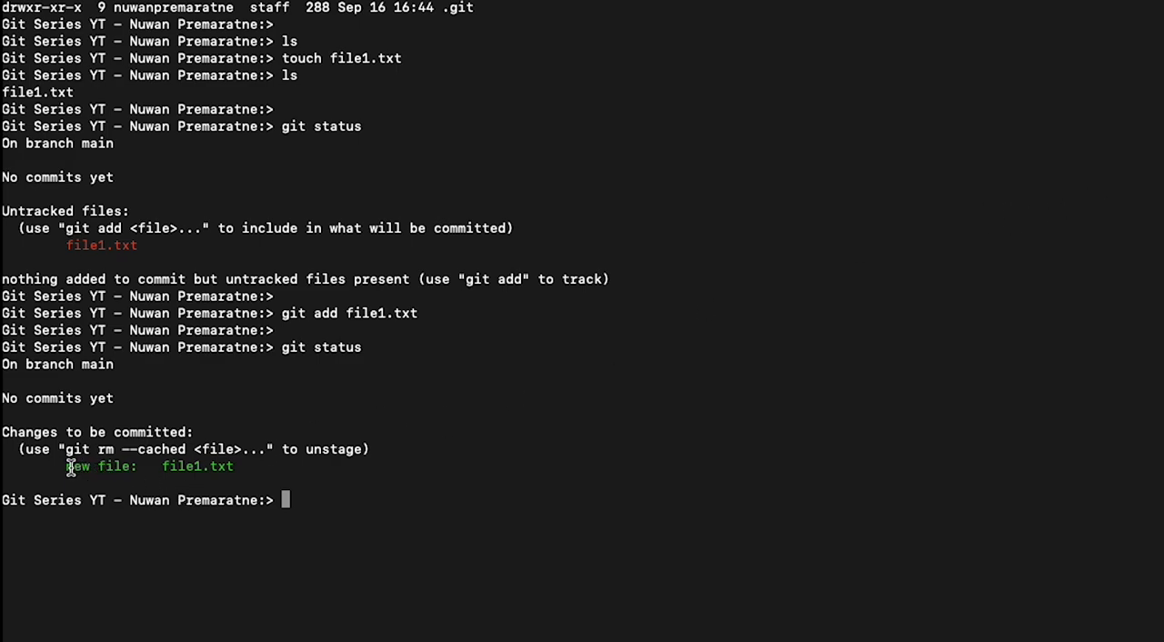
double_click(100, 466)
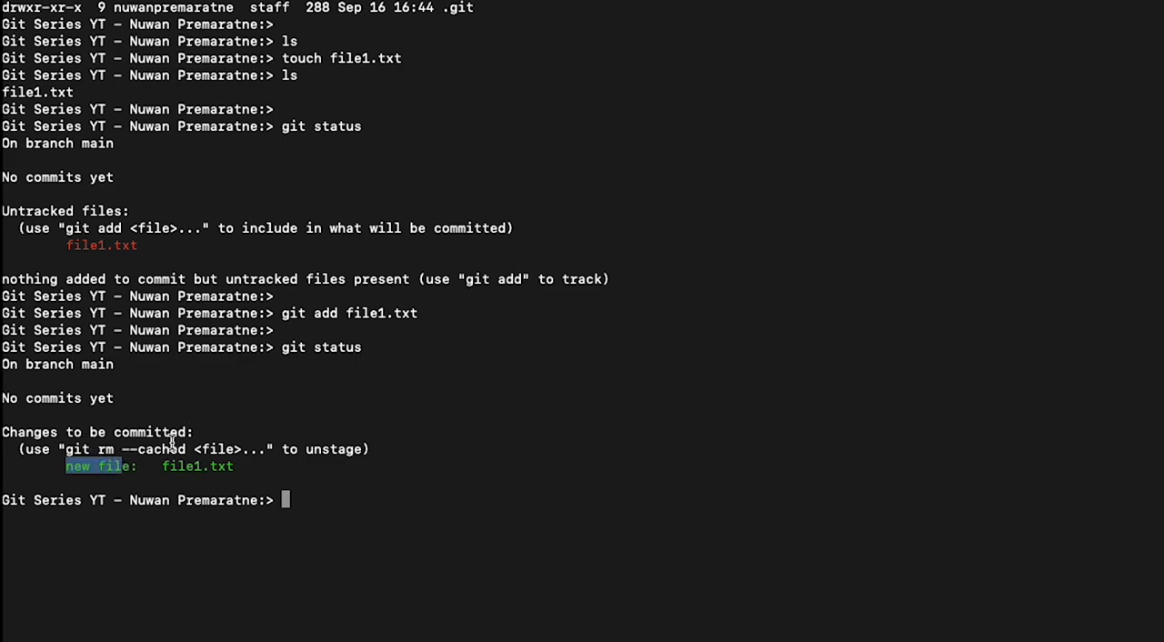
double_click(182, 466)
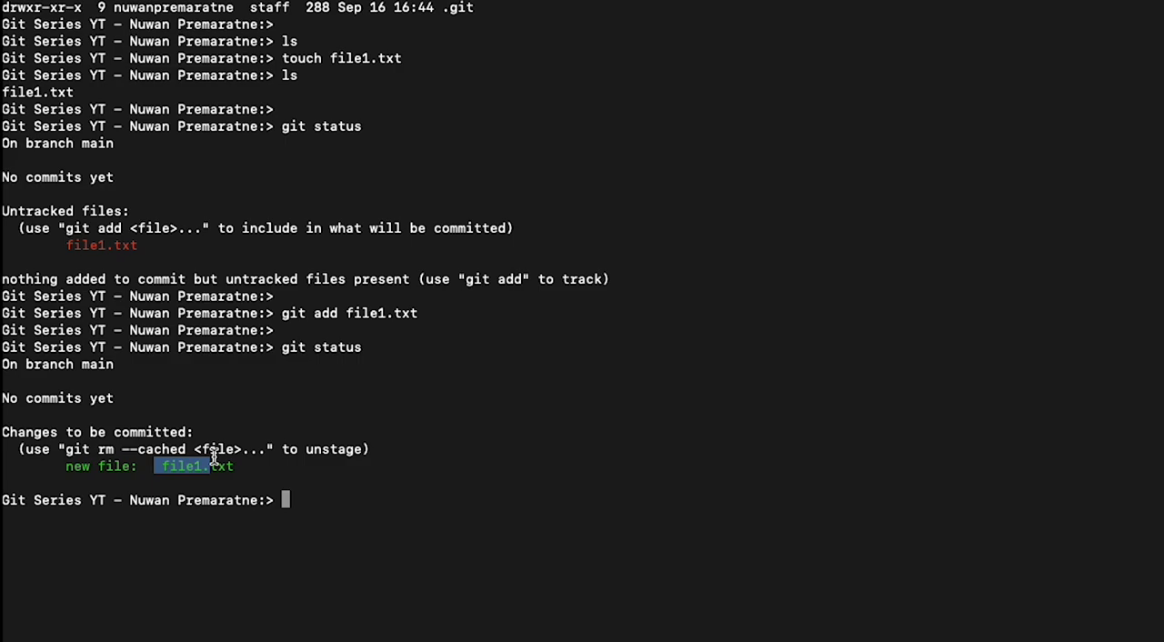
mouse_move(113, 481)
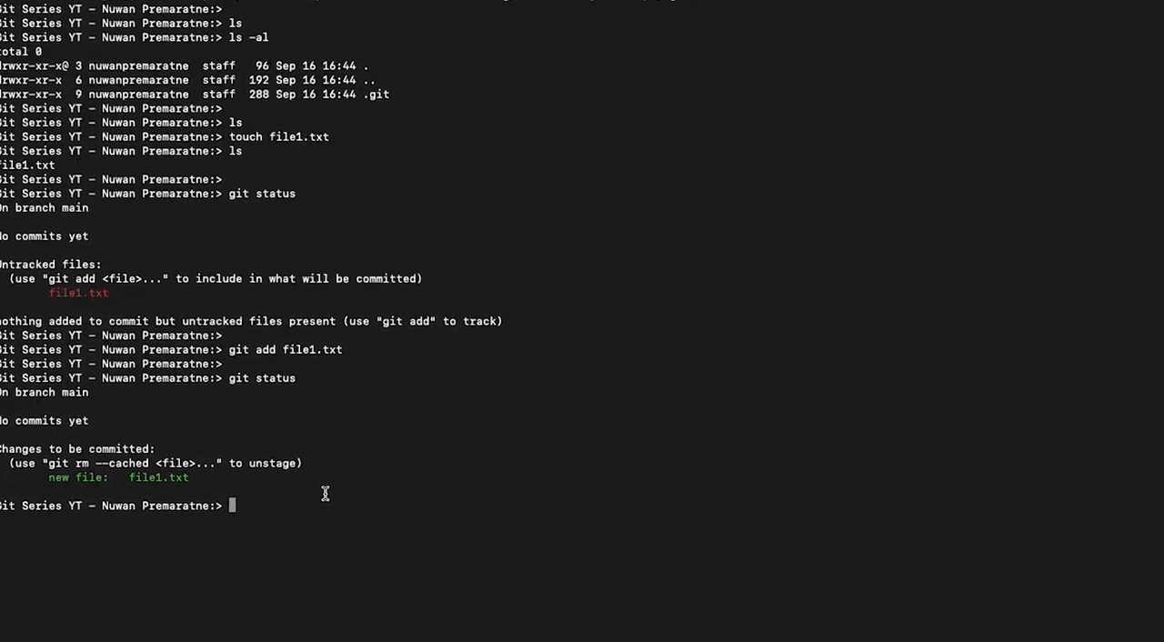
Edit file1.txt in vim, inserting the line New Line.
text(v)
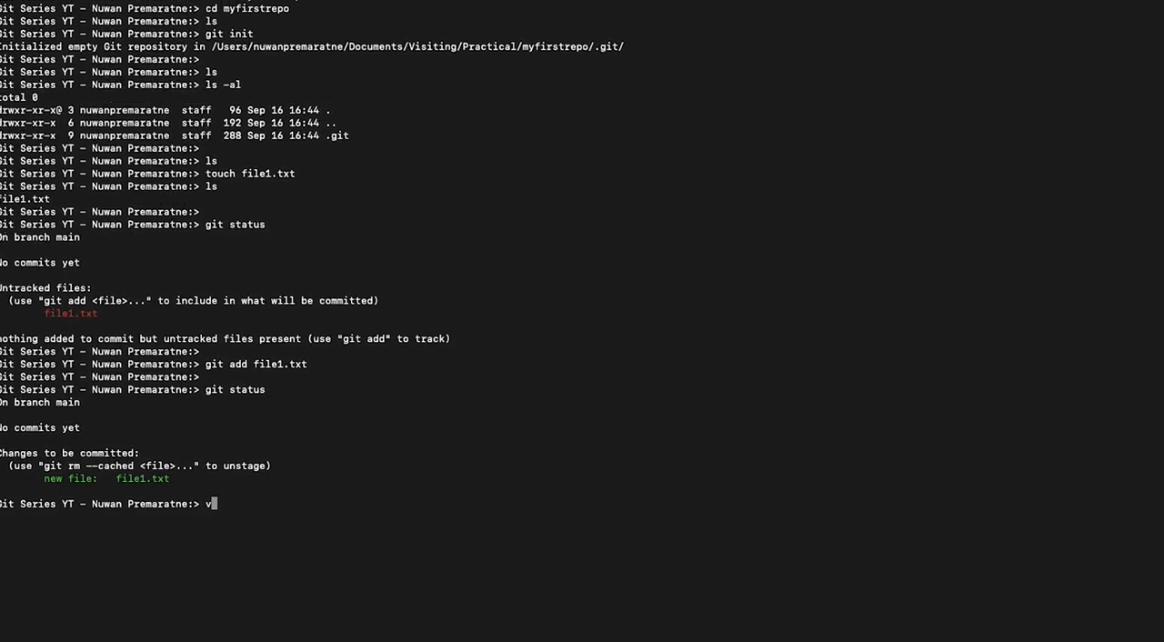
text(im f)
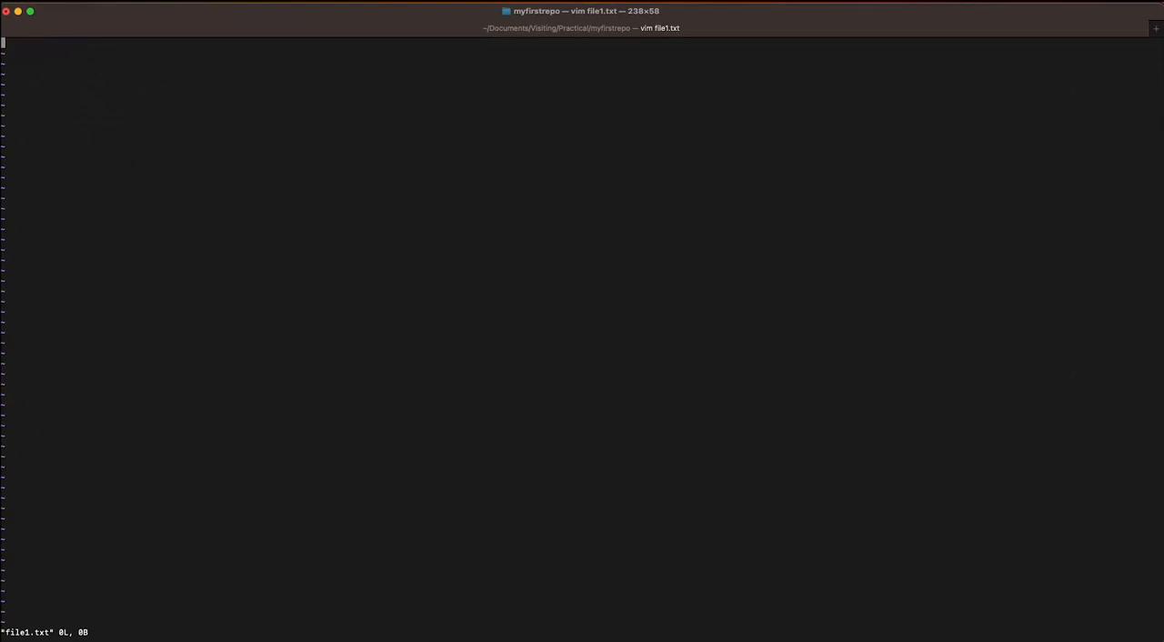
key(i)
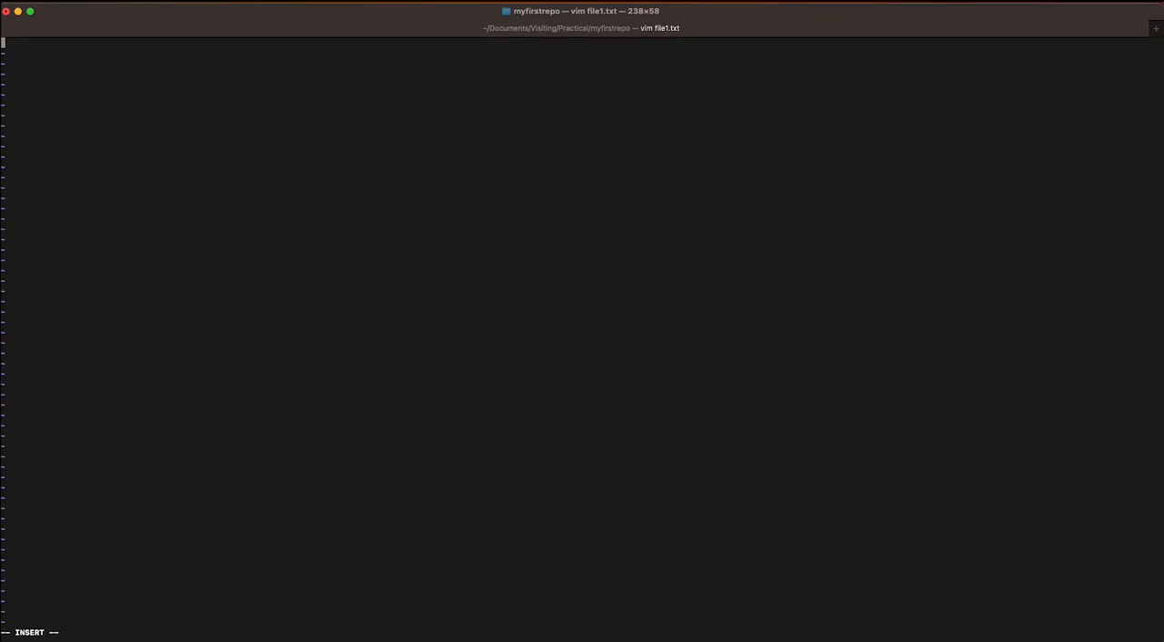
text(New)
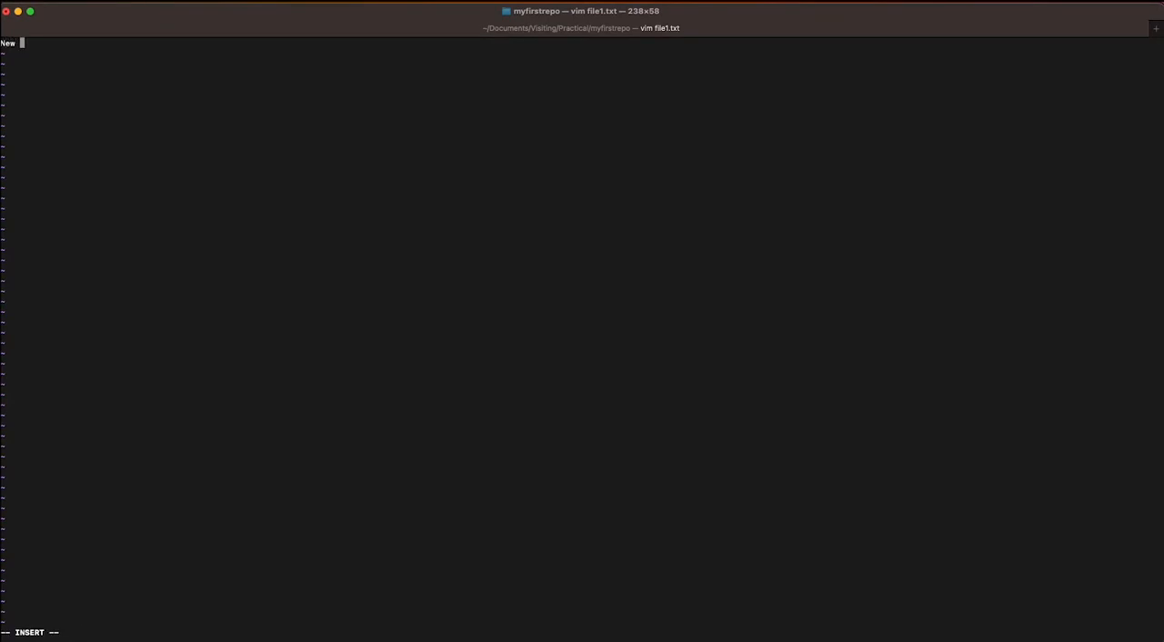
text(Line)
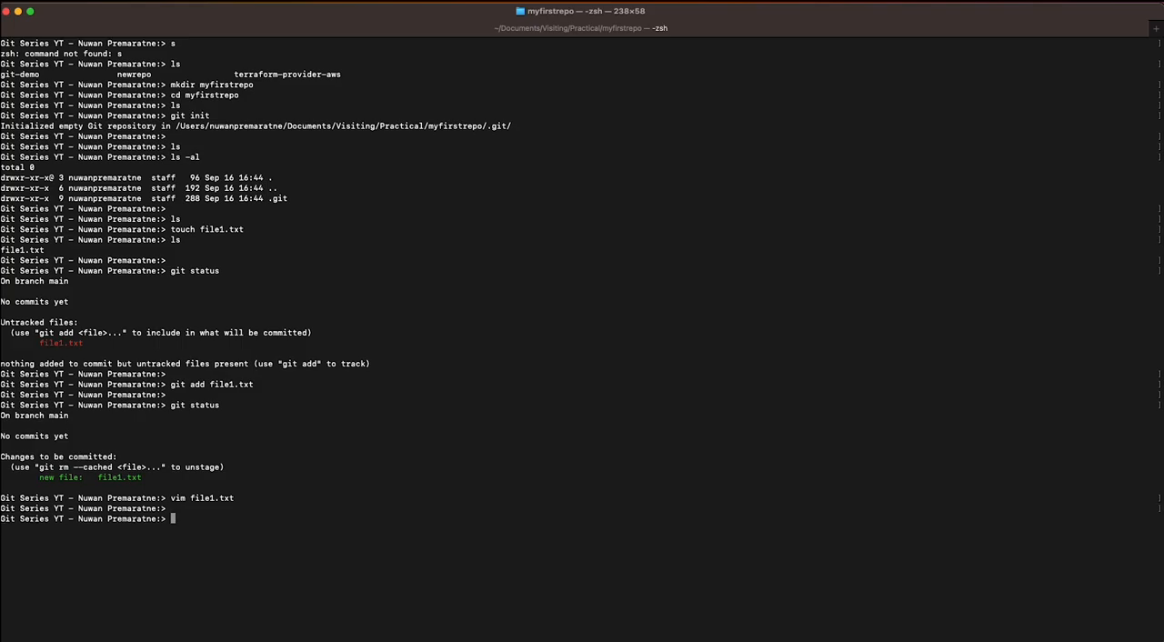
Run git status and review file1.txt shown as staged new file and as modified, unstaged.
text(git status)
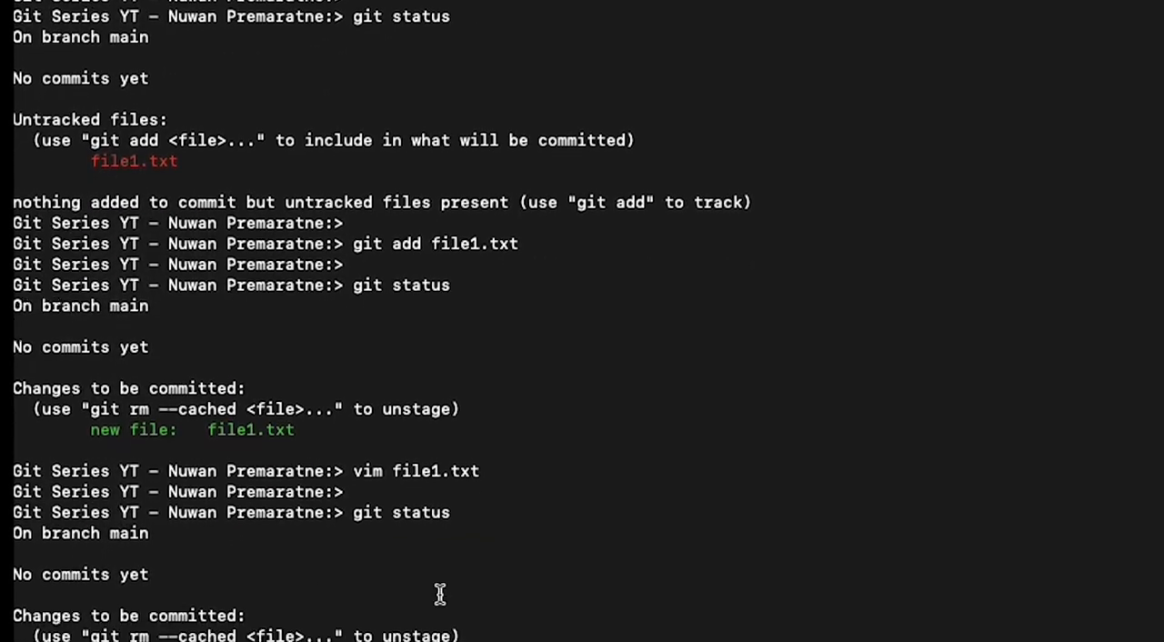
scroll(down, 3)
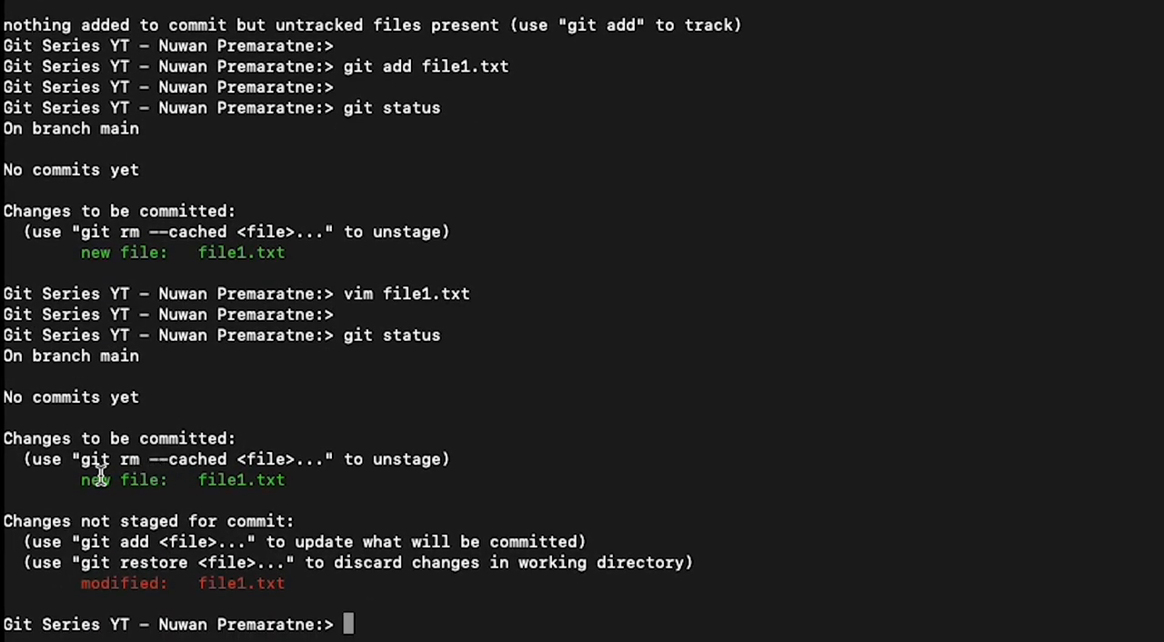
mouse_move(273, 488)
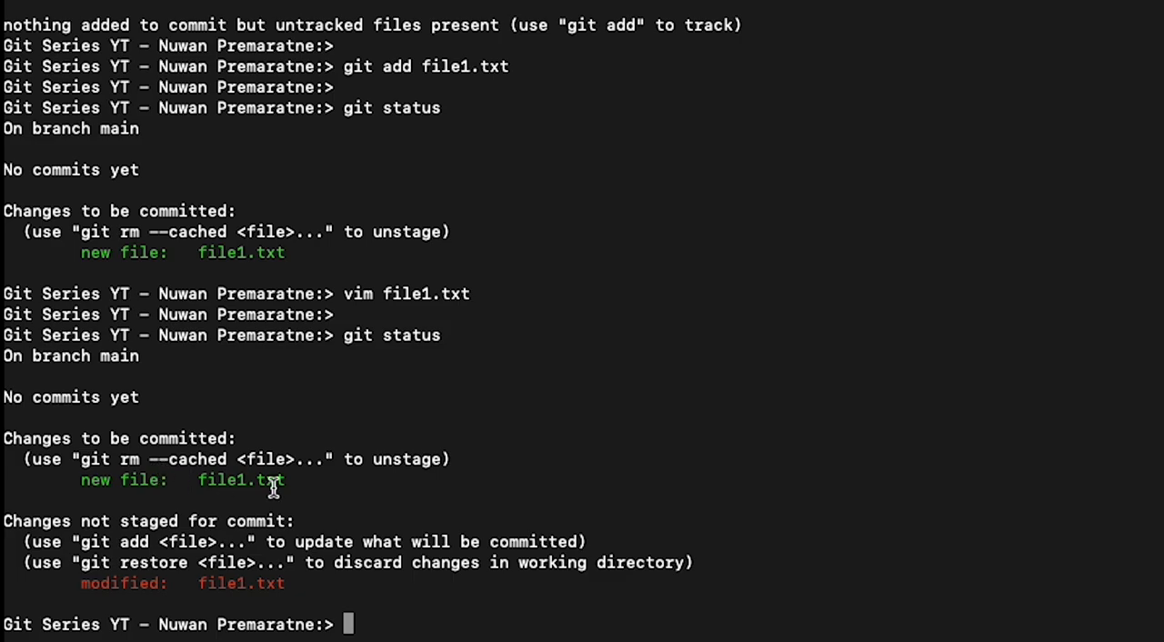
mouse_move(312, 488)
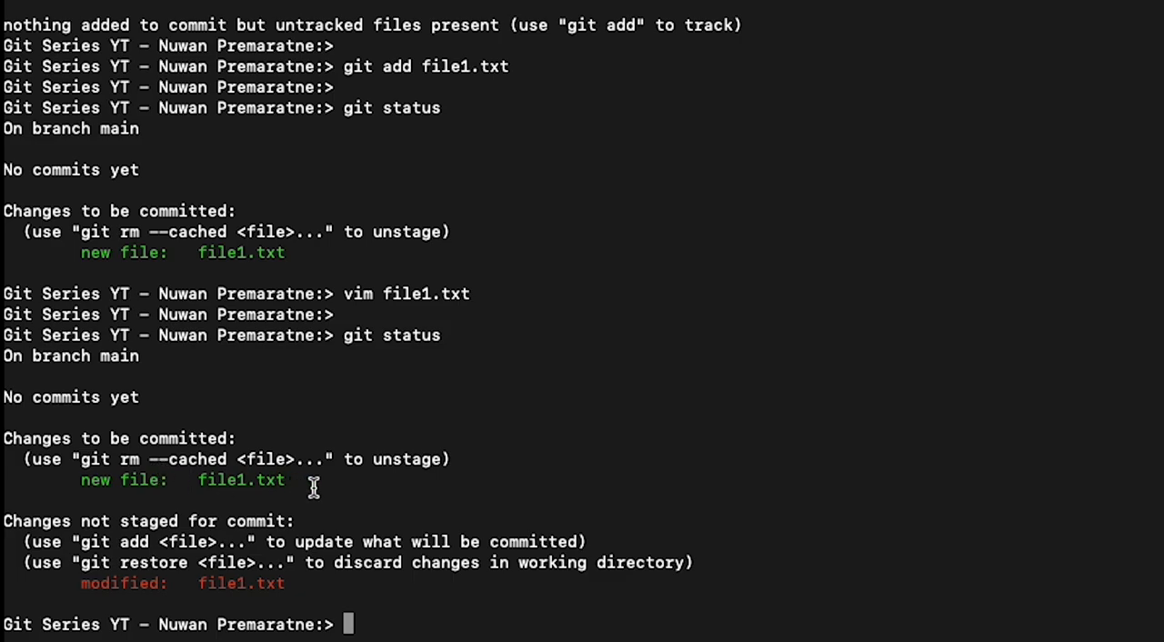
mouse_move(204, 488)
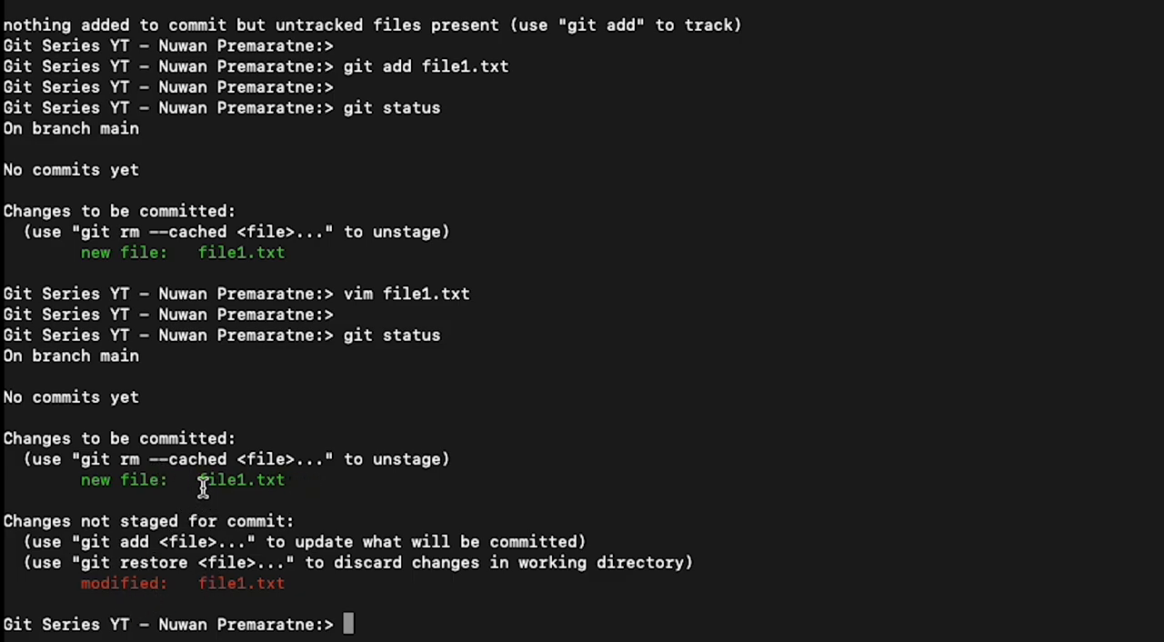
double_click(228, 582)
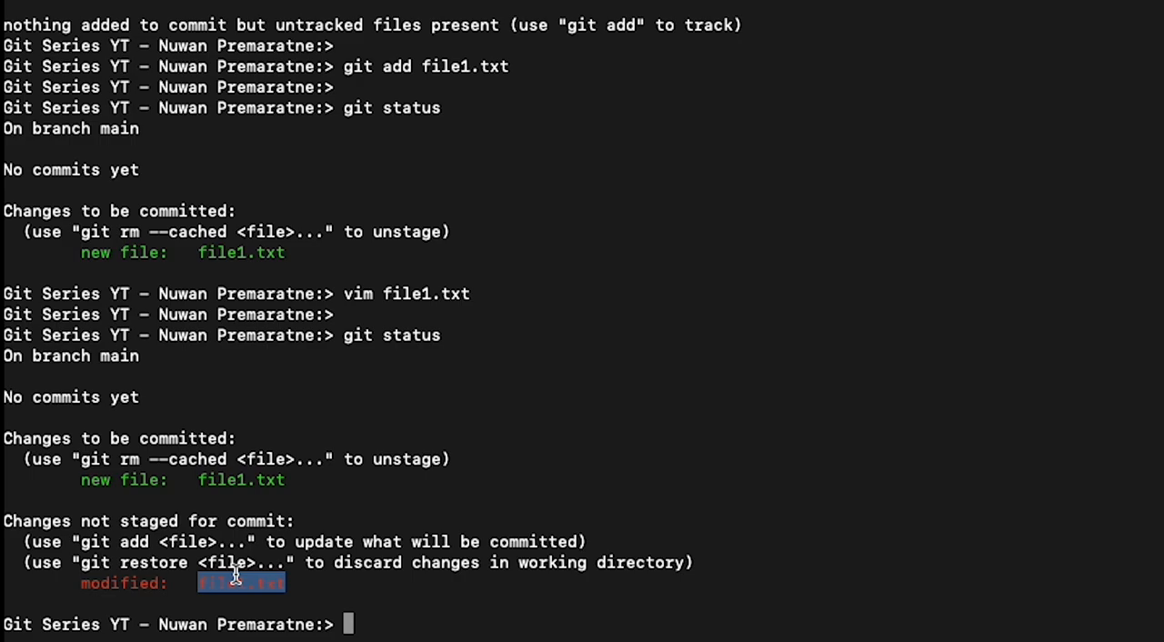
mouse_move(168, 14)
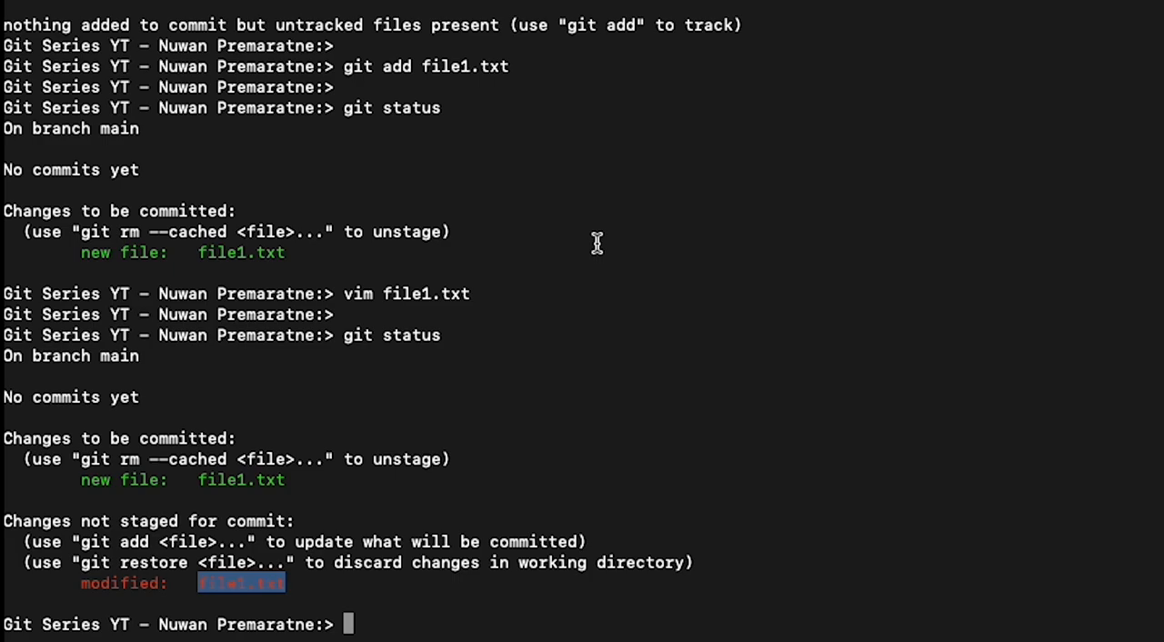
mouse_move(517, 214)
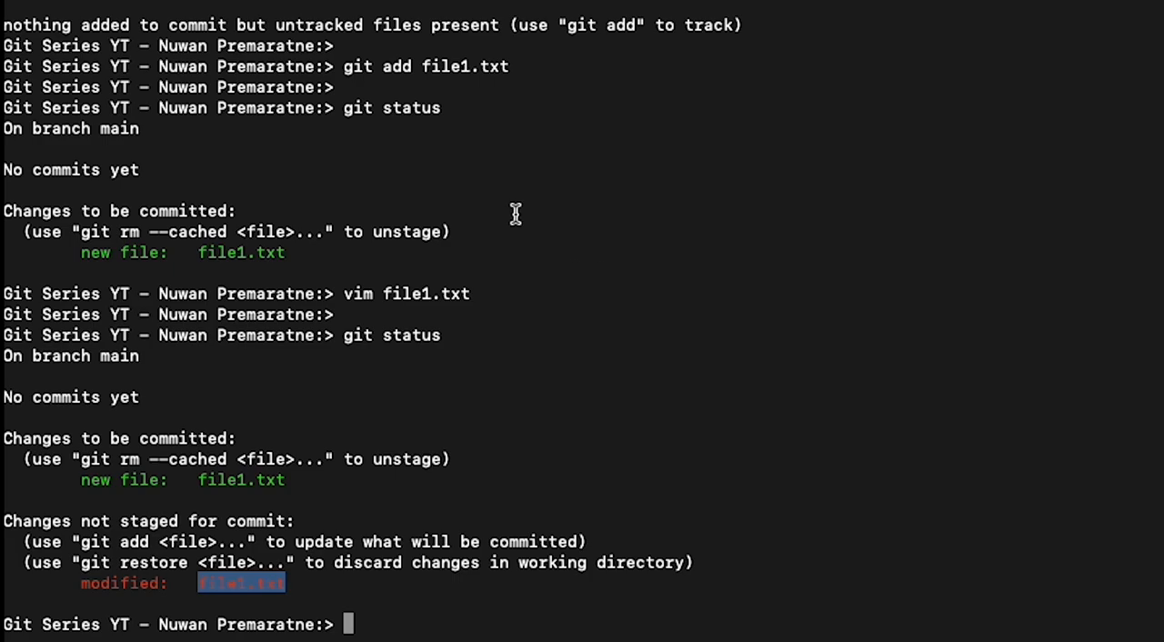
scroll(down, 3)
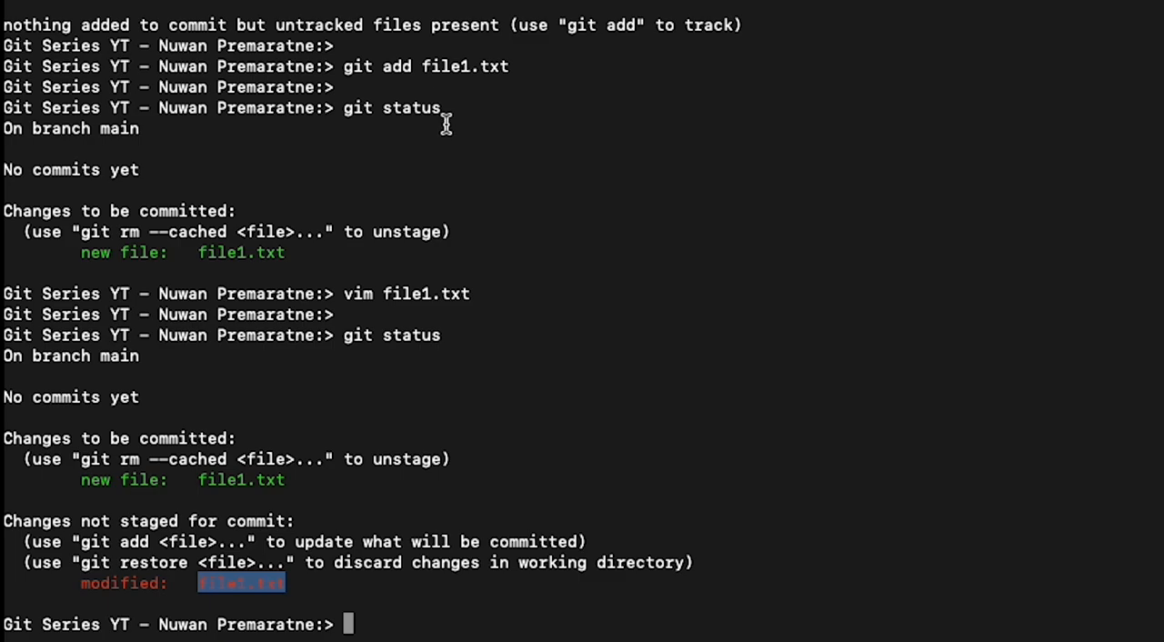
mouse_move(337, 293)
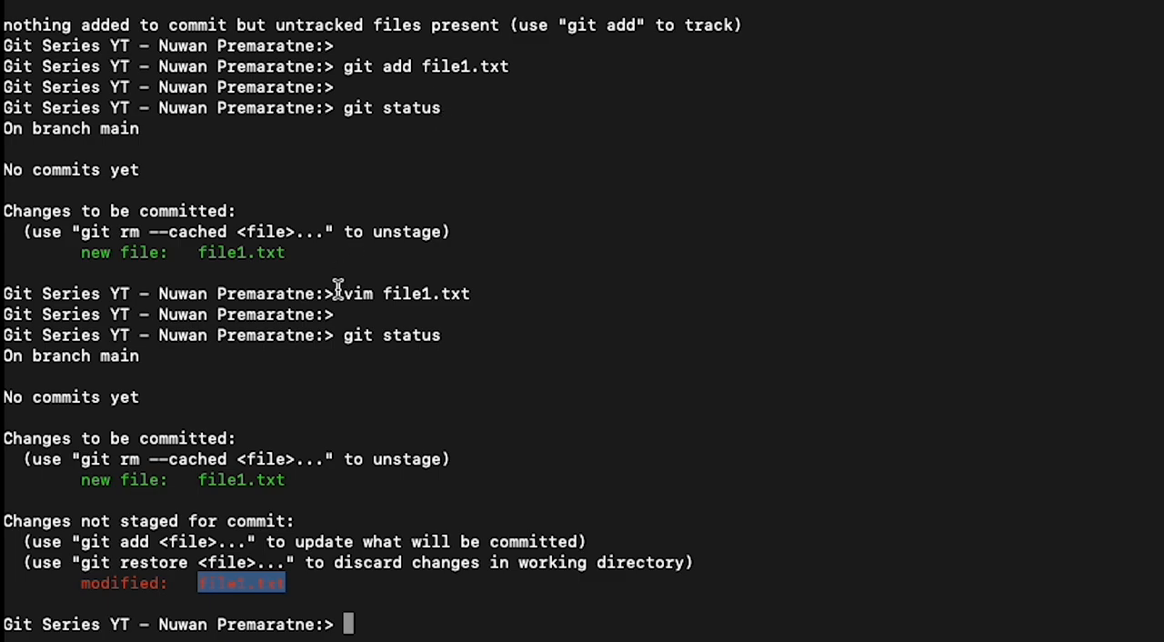
mouse_move(203, 487)
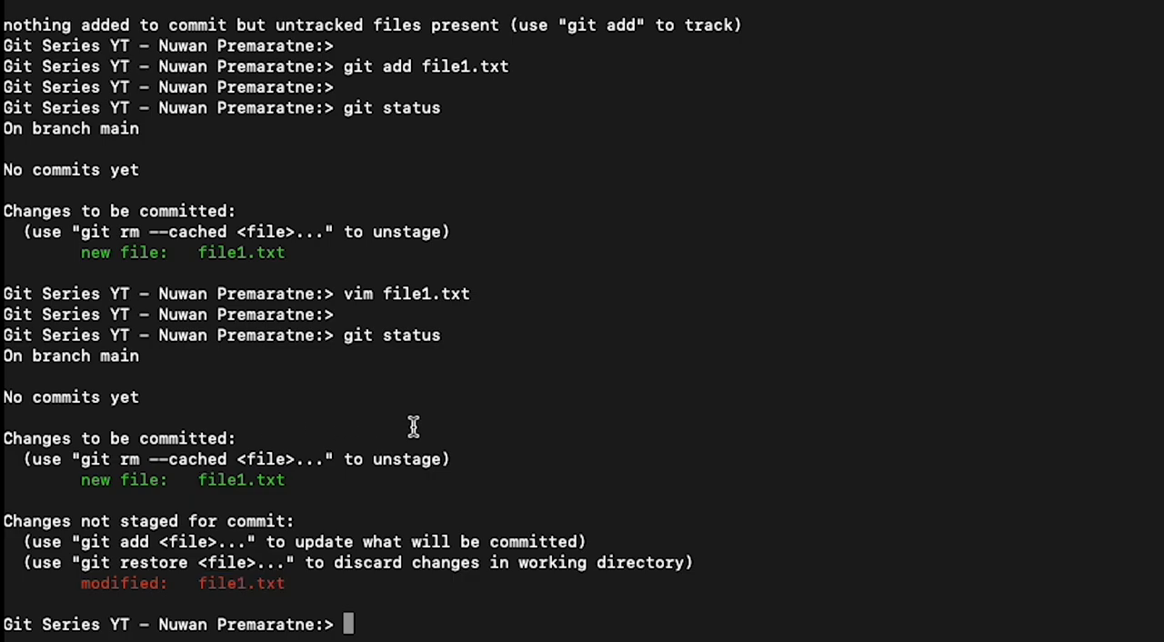
mouse_move(724, 582)
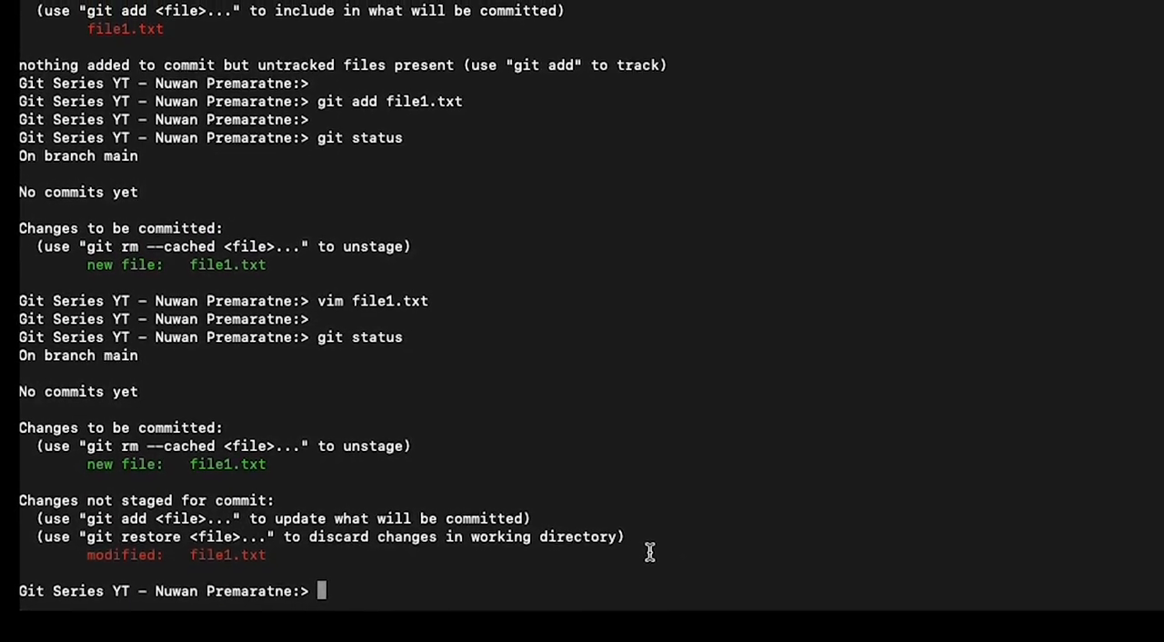
scroll(down, 3)
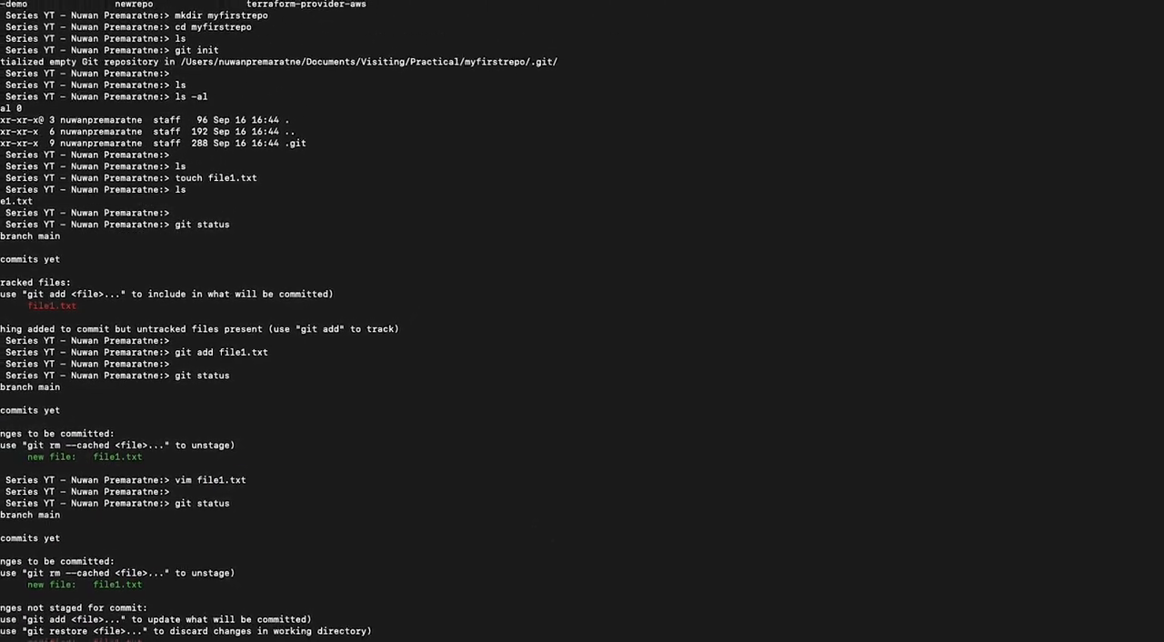
Run git commit and write the message Added my new file in the repo in vim.
text(git commit)
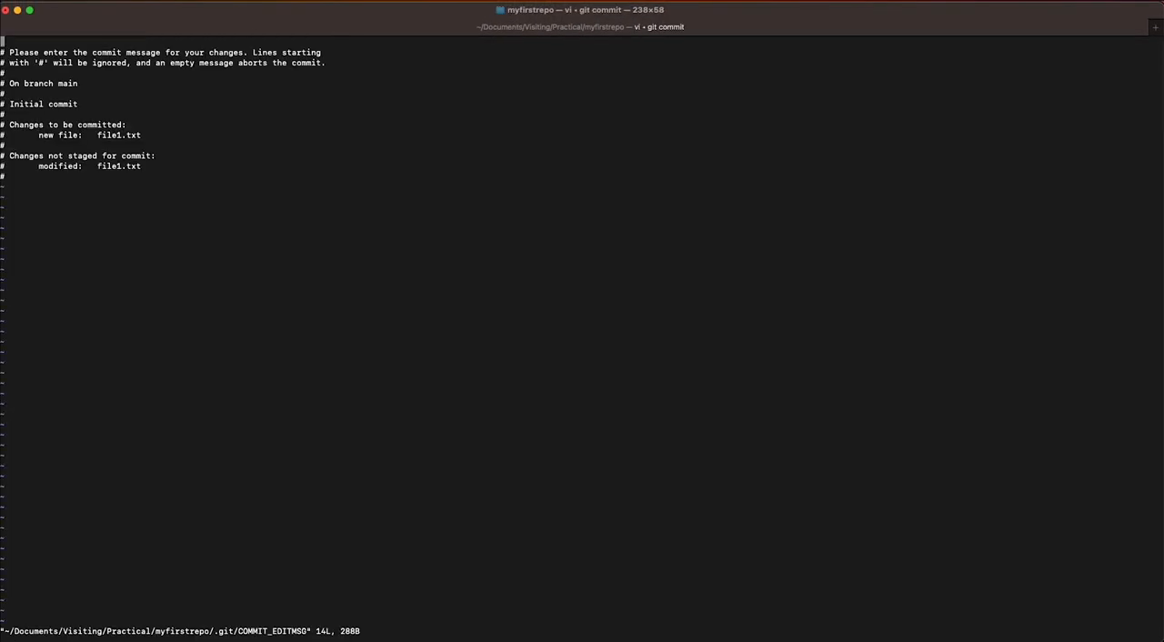
key(i)
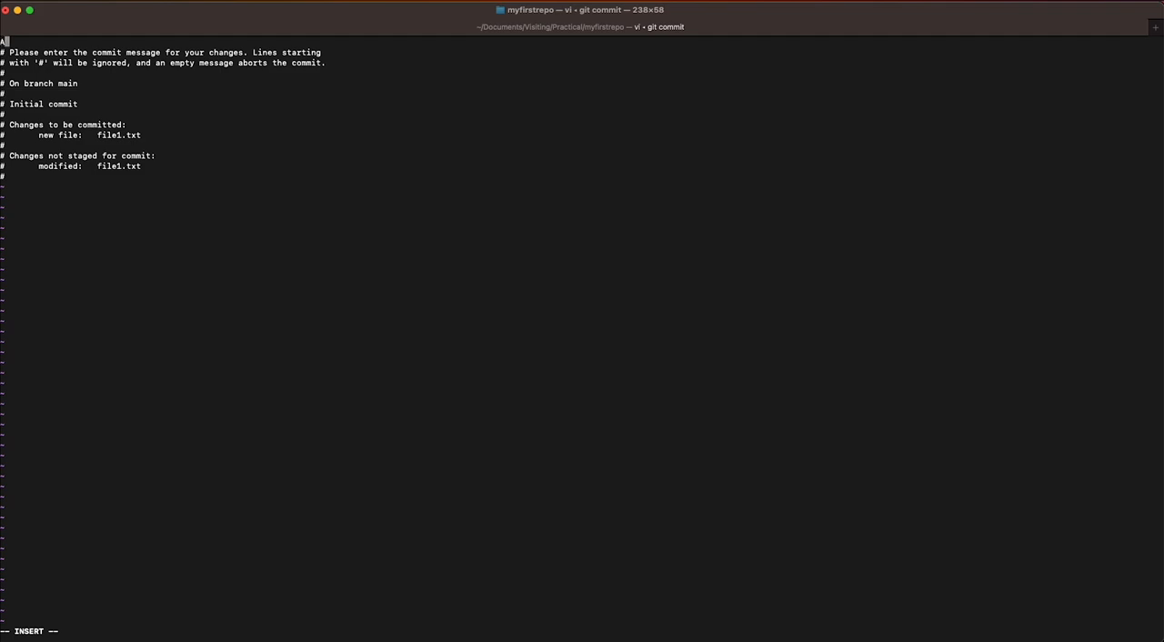
text(Added my new file in the repo)
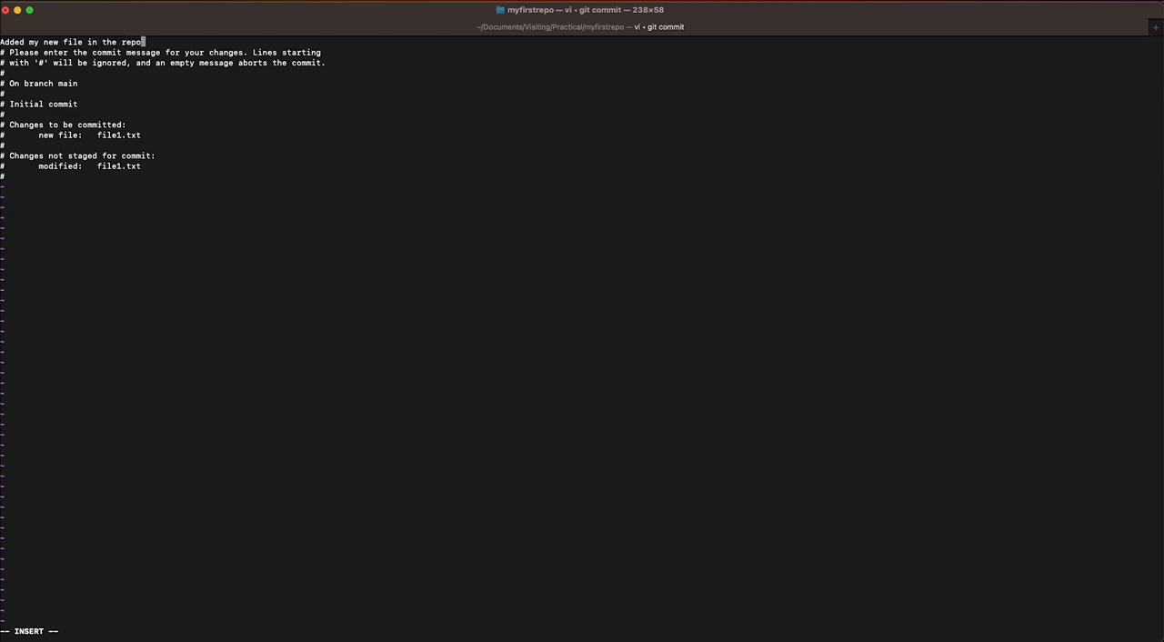
key(Escape)
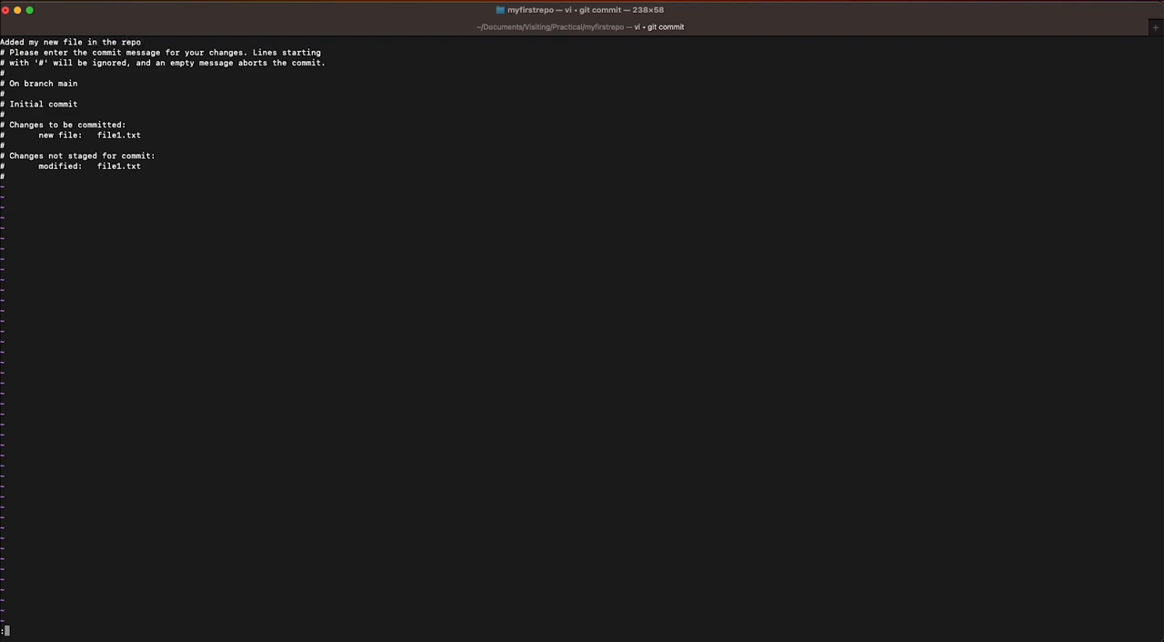